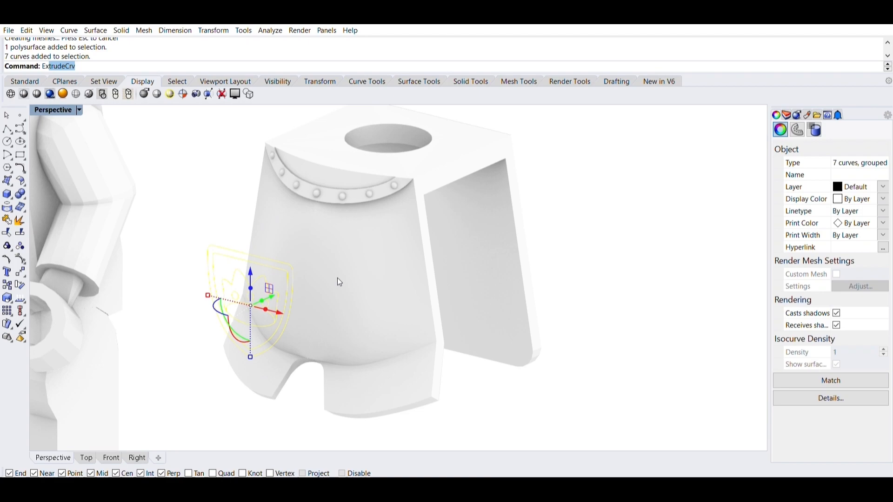
# - Select the grouped emblem curves on the breastplate front
pyautogui.click(111, 458)
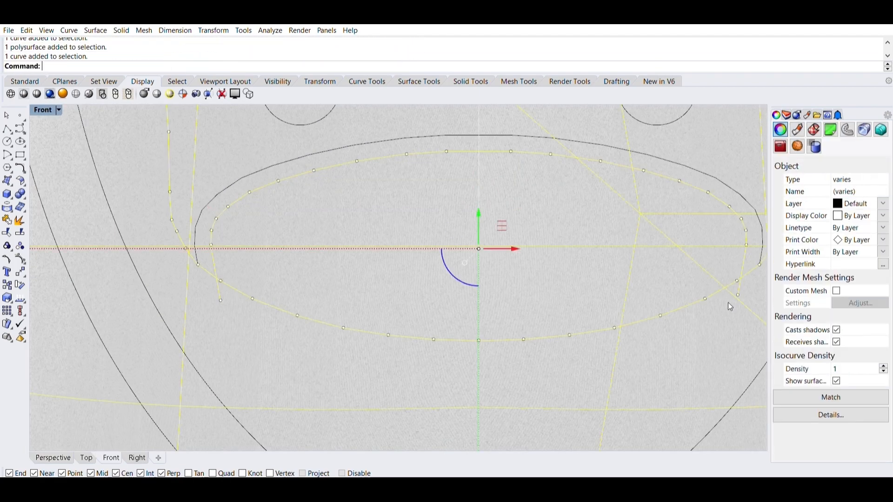
pyautogui.click(52, 457)
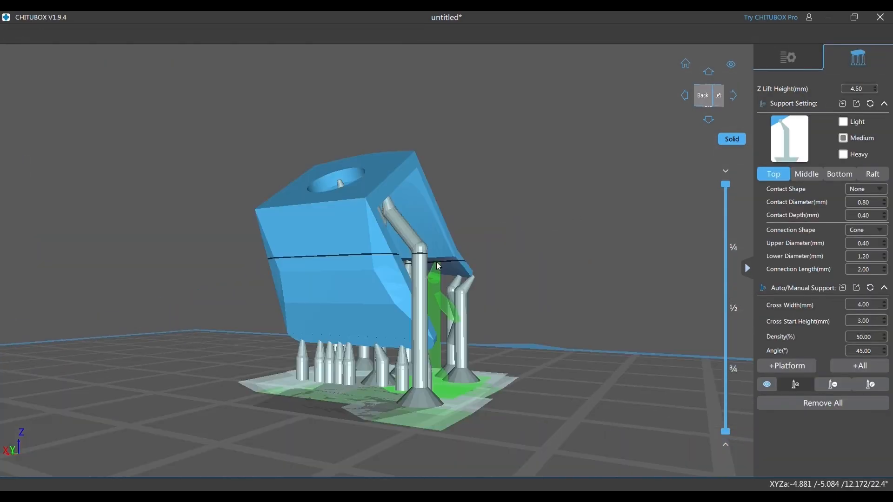
# - Add supports to the armor, waist pouch and shield parts on the build plate
pyautogui.click(787, 57)
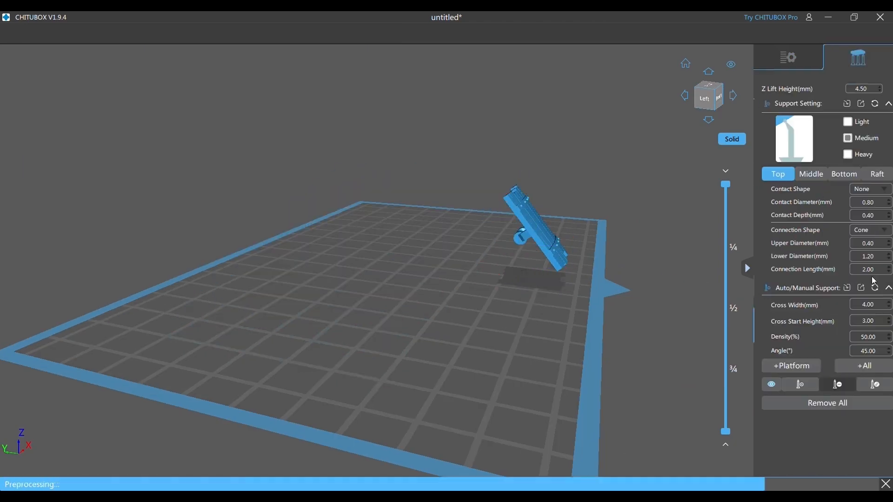
pyautogui.click(787, 56)
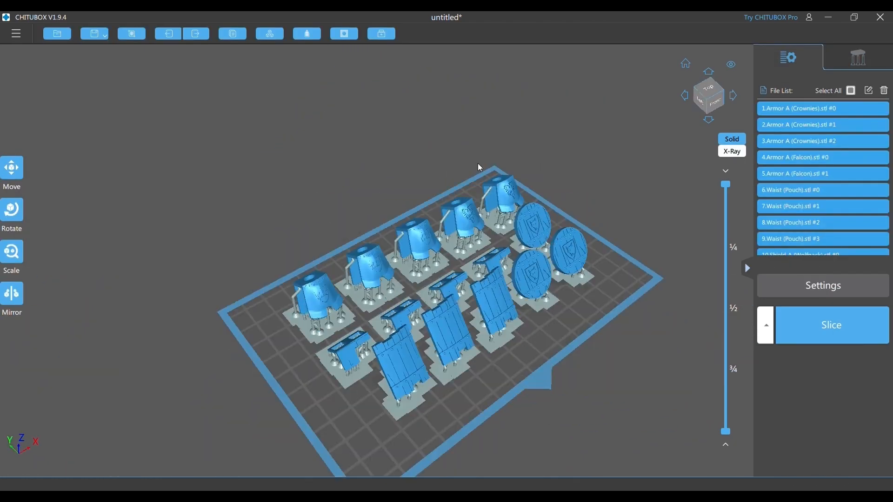
# - Slice the supported plate and review the 14.99 ml resin, ~50-minute preview
pyautogui.click(831, 324)
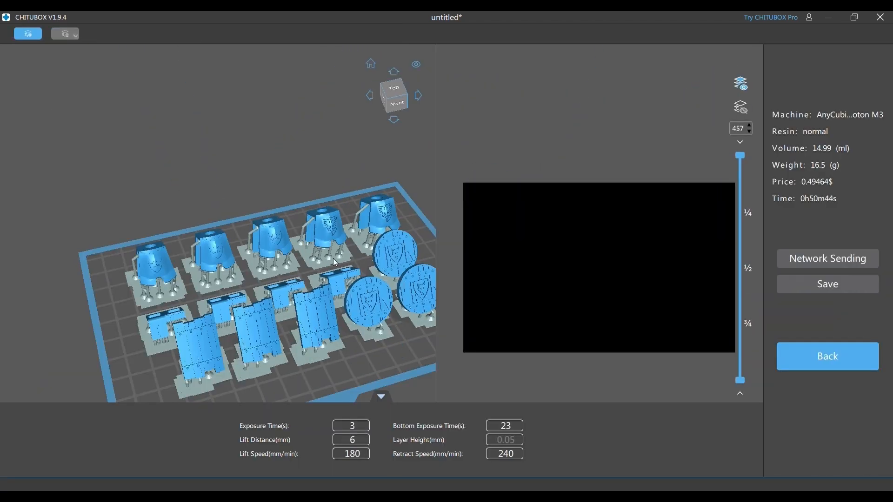
pyautogui.click(827, 284)
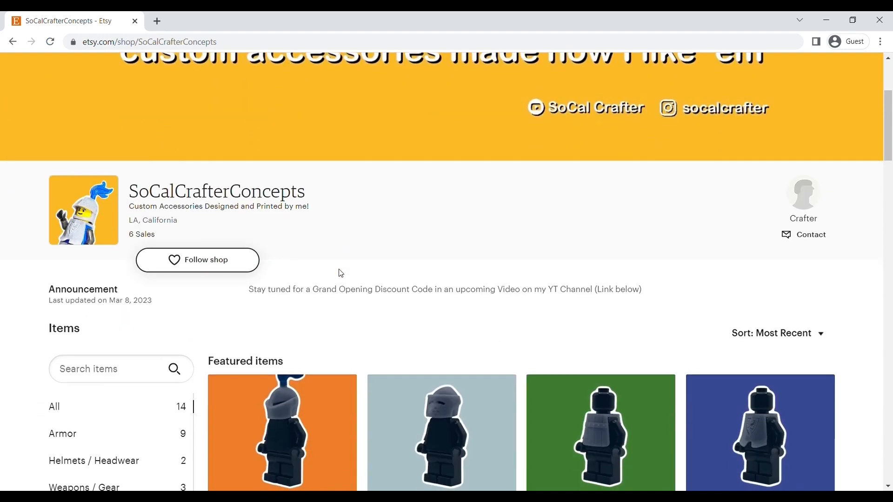
# - Open the $5.00 Mounted Knight frog-mouth helmet listing, browse its photos, and add it to cart
pyautogui.scroll(-3)
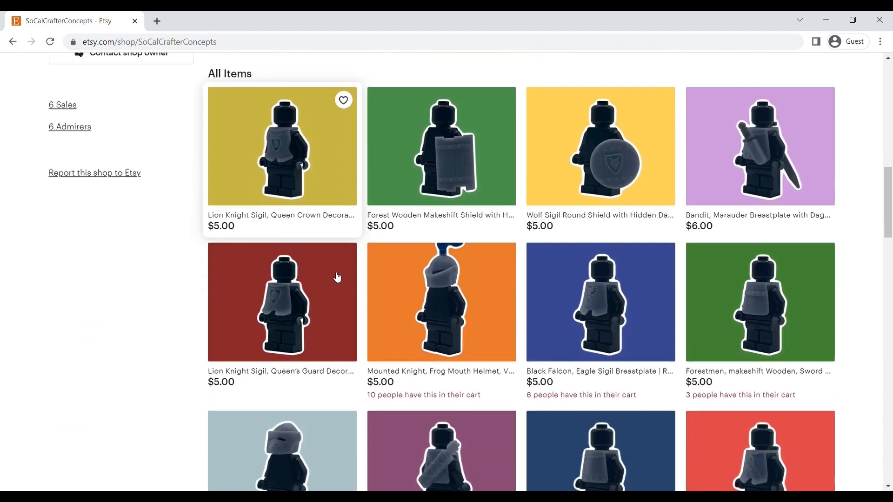
pyautogui.click(441, 301)
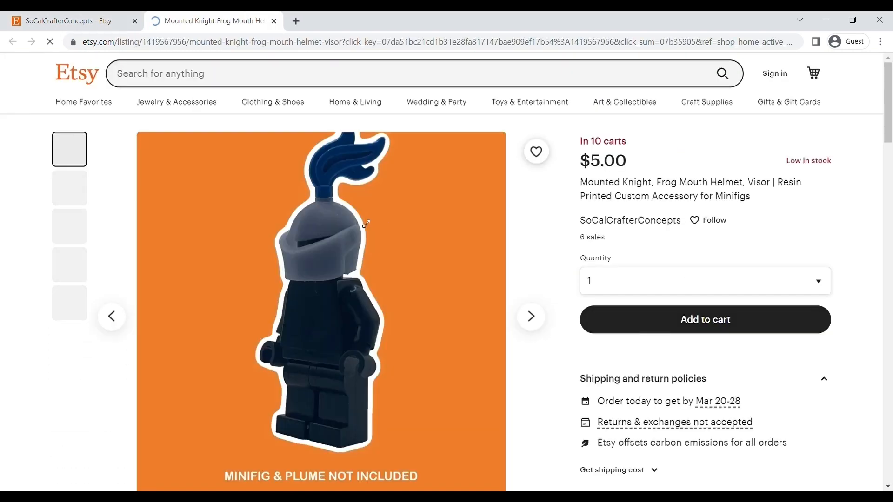
pyautogui.click(69, 129)
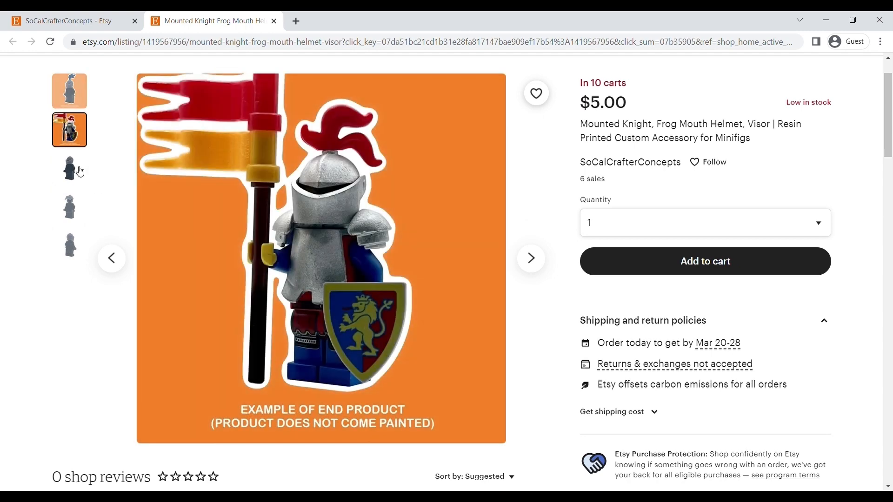
pyautogui.click(68, 167)
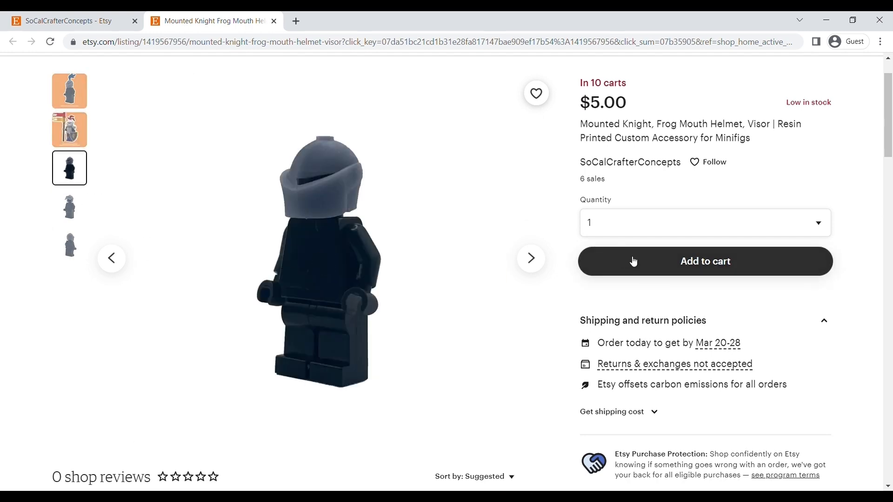
pyautogui.click(704, 261)
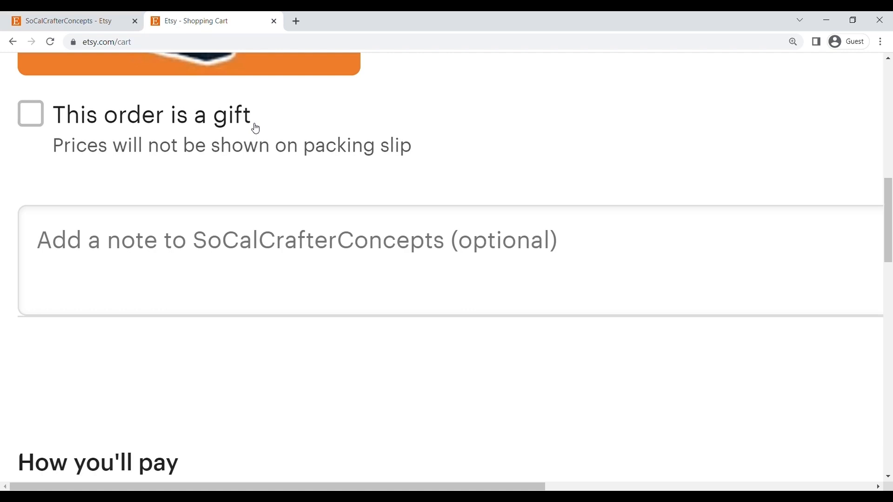
# - Enter coupon code LAUNCH2023 in the cart's coupon field
pyautogui.scroll(-3)
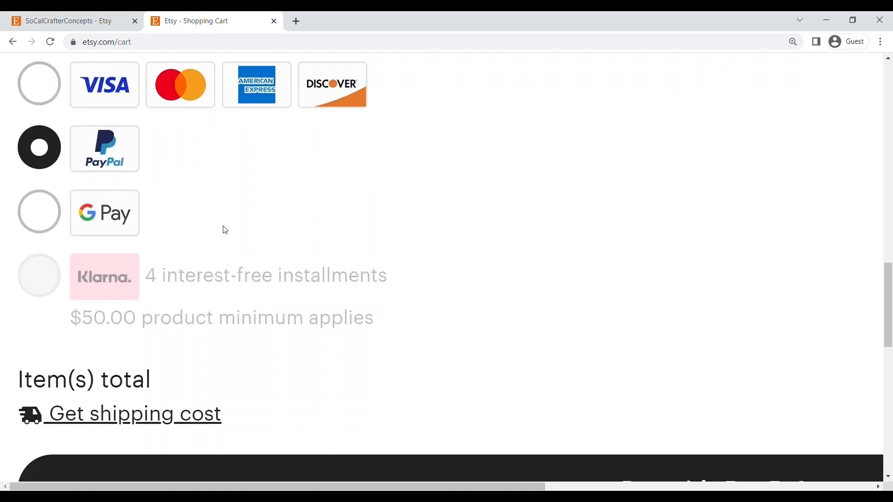
pyautogui.scroll(-3)
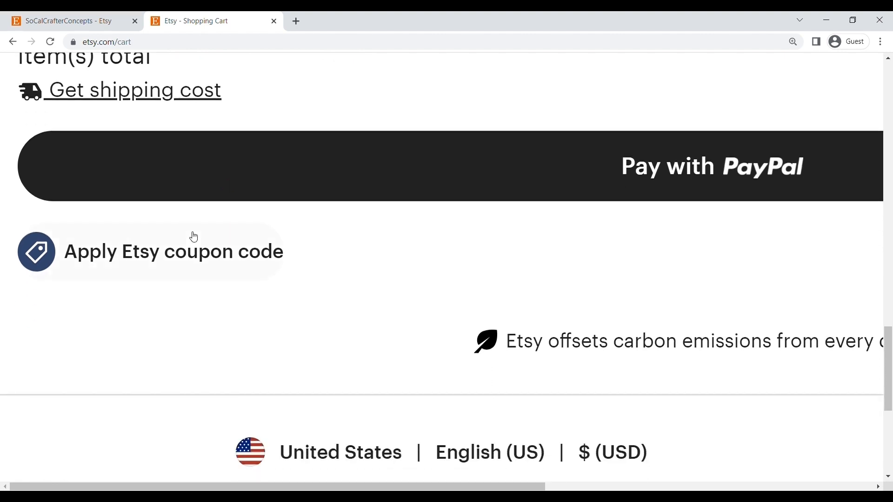
pyautogui.click(172, 252)
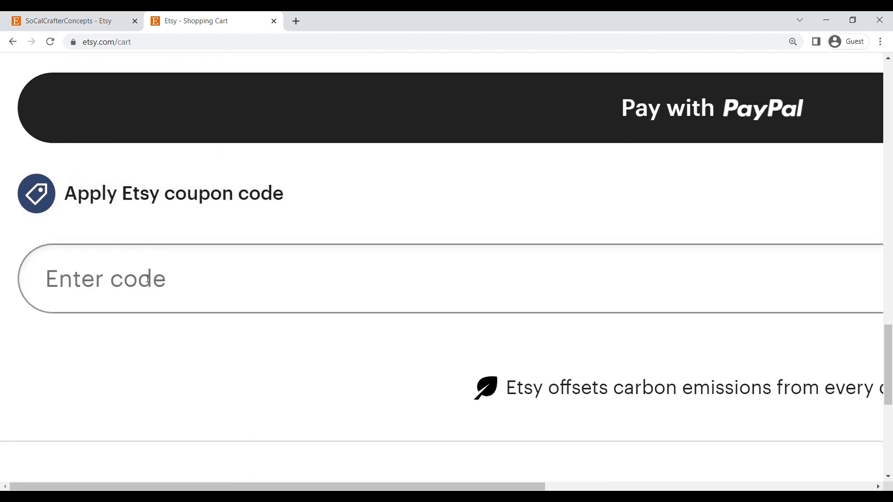
pyautogui.write('LAUN')
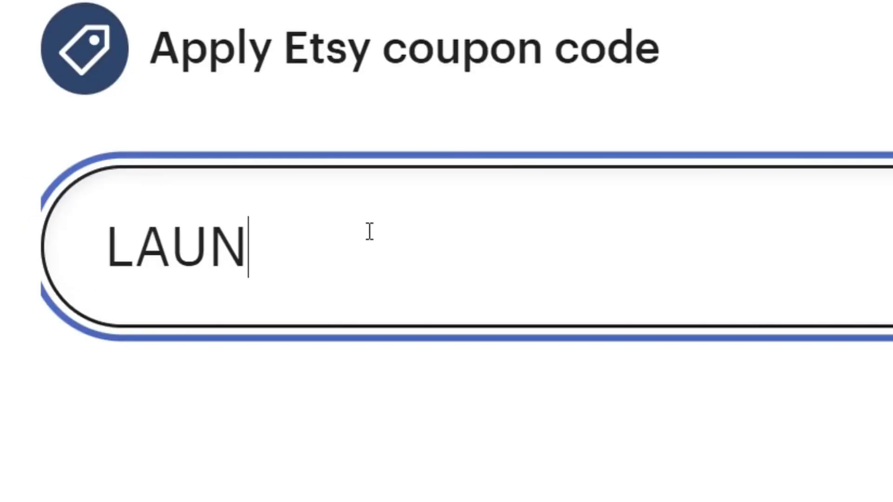
pyautogui.write('CH2023')
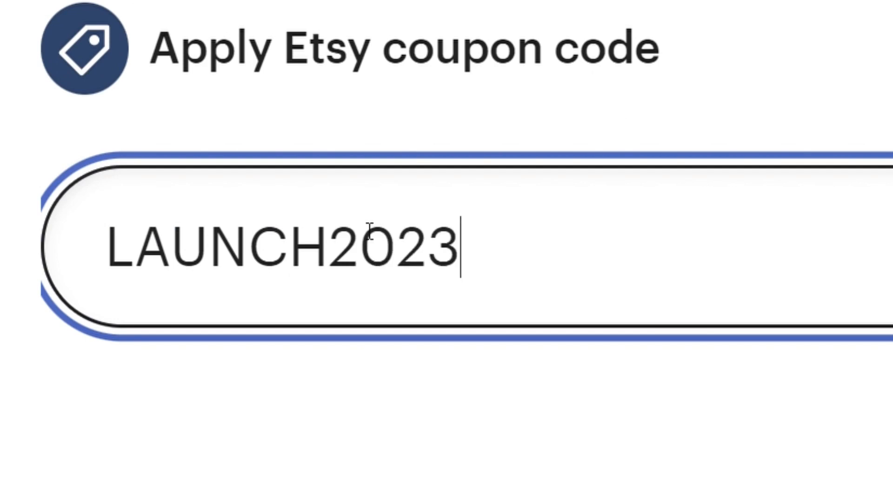